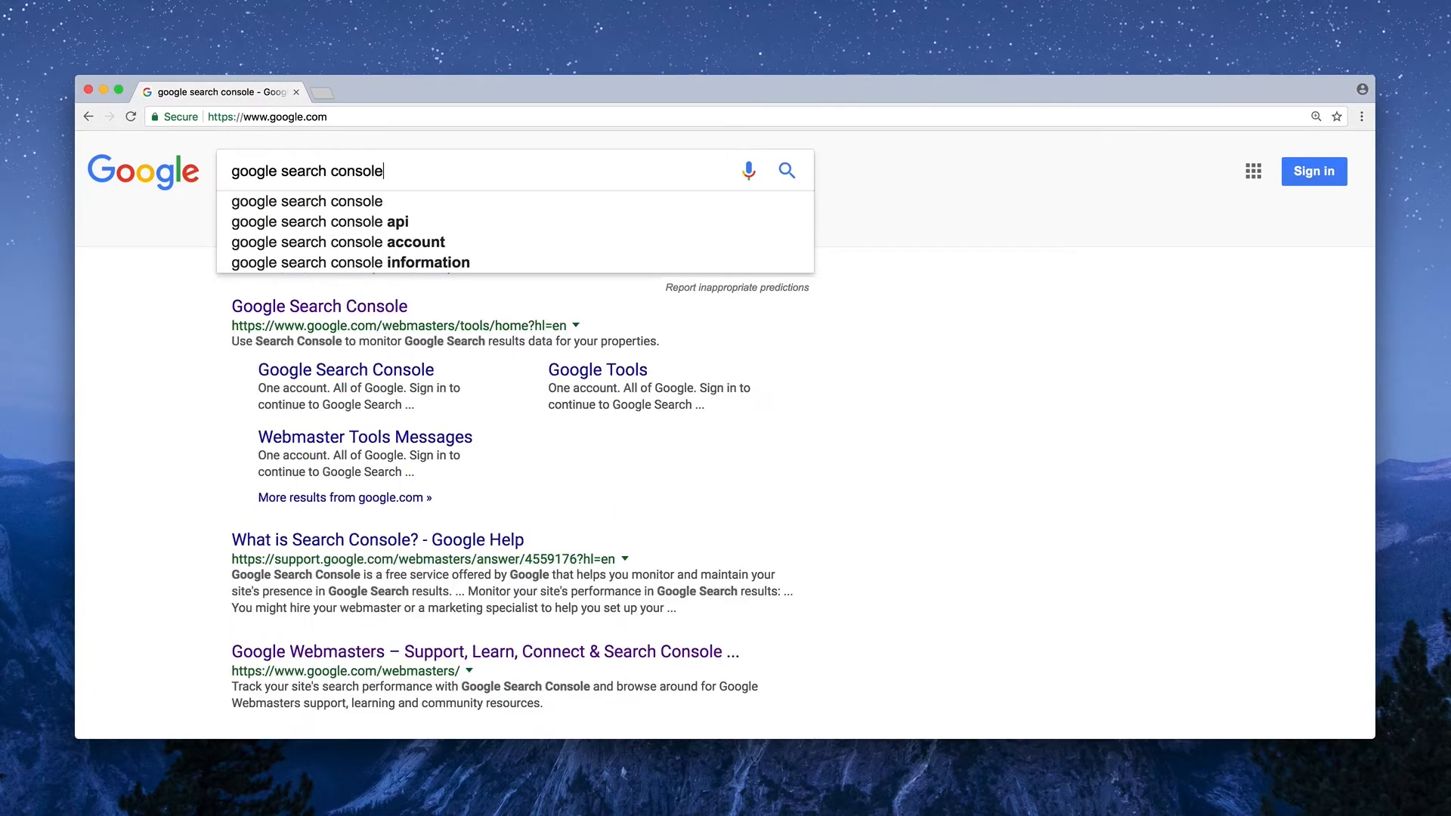
# Reach Search Console from the Google result and sign in with the account password
pyautogui.click(319, 307)
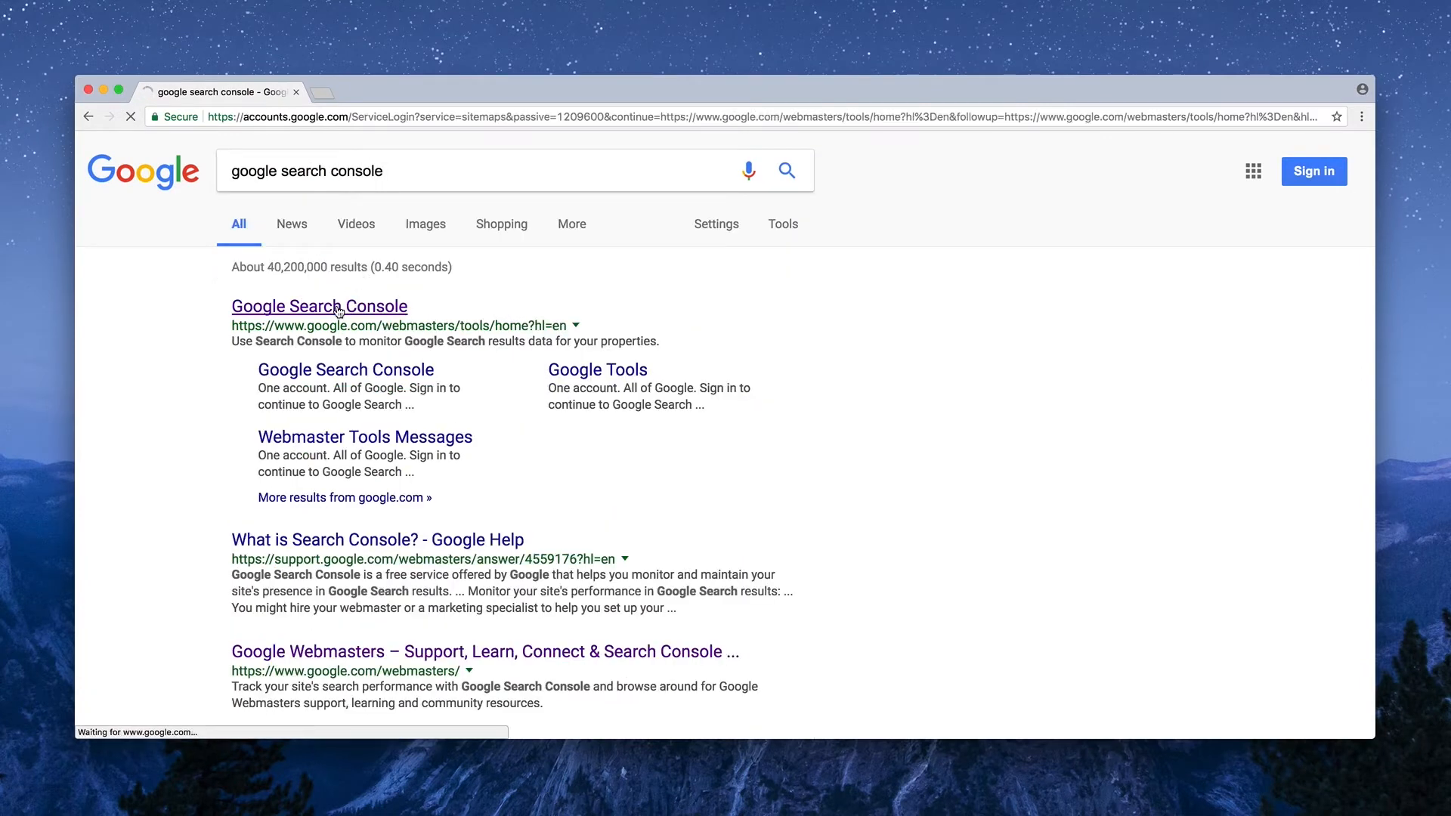
pyautogui.click(319, 307)
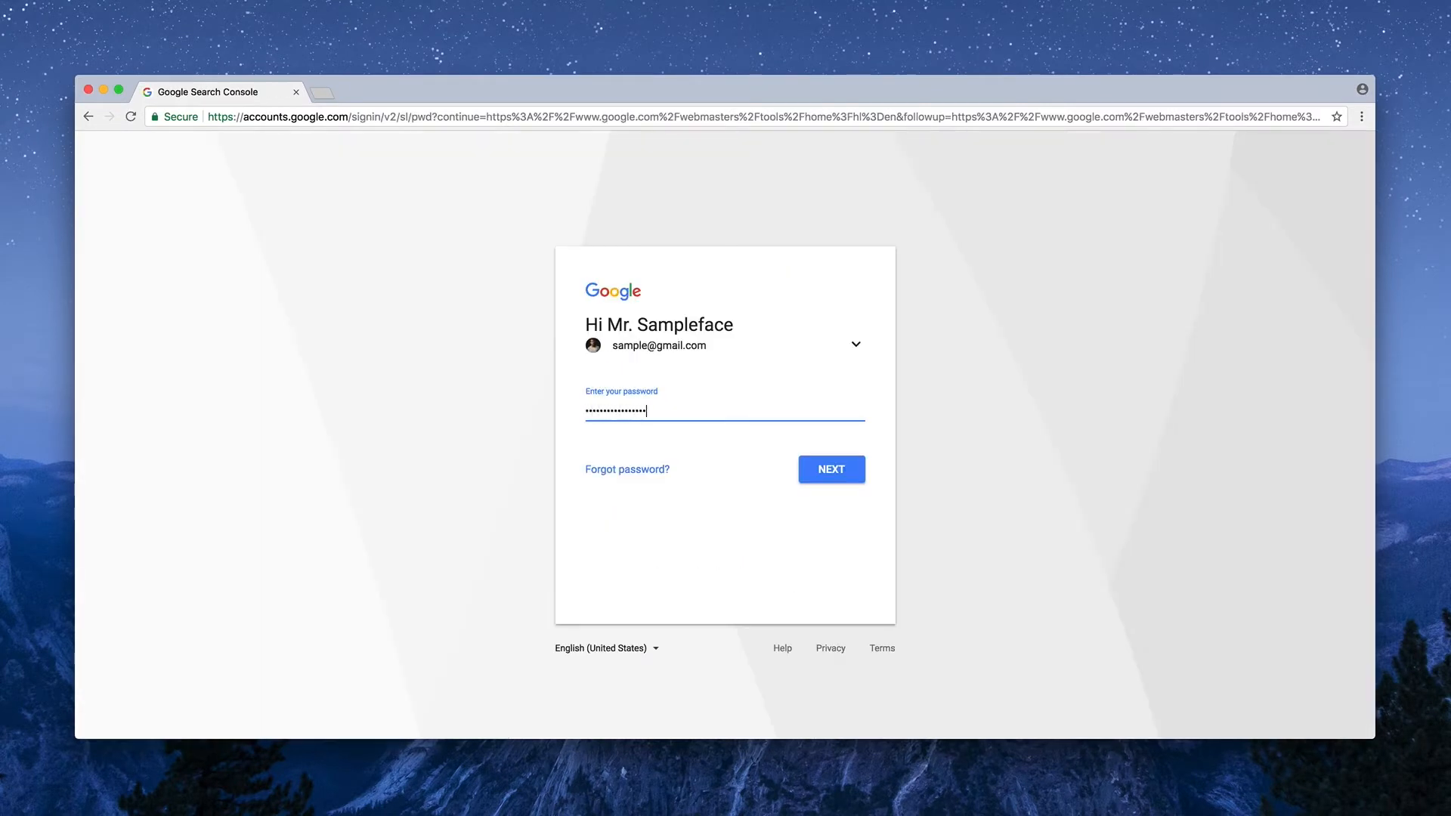
pyautogui.click(830, 468)
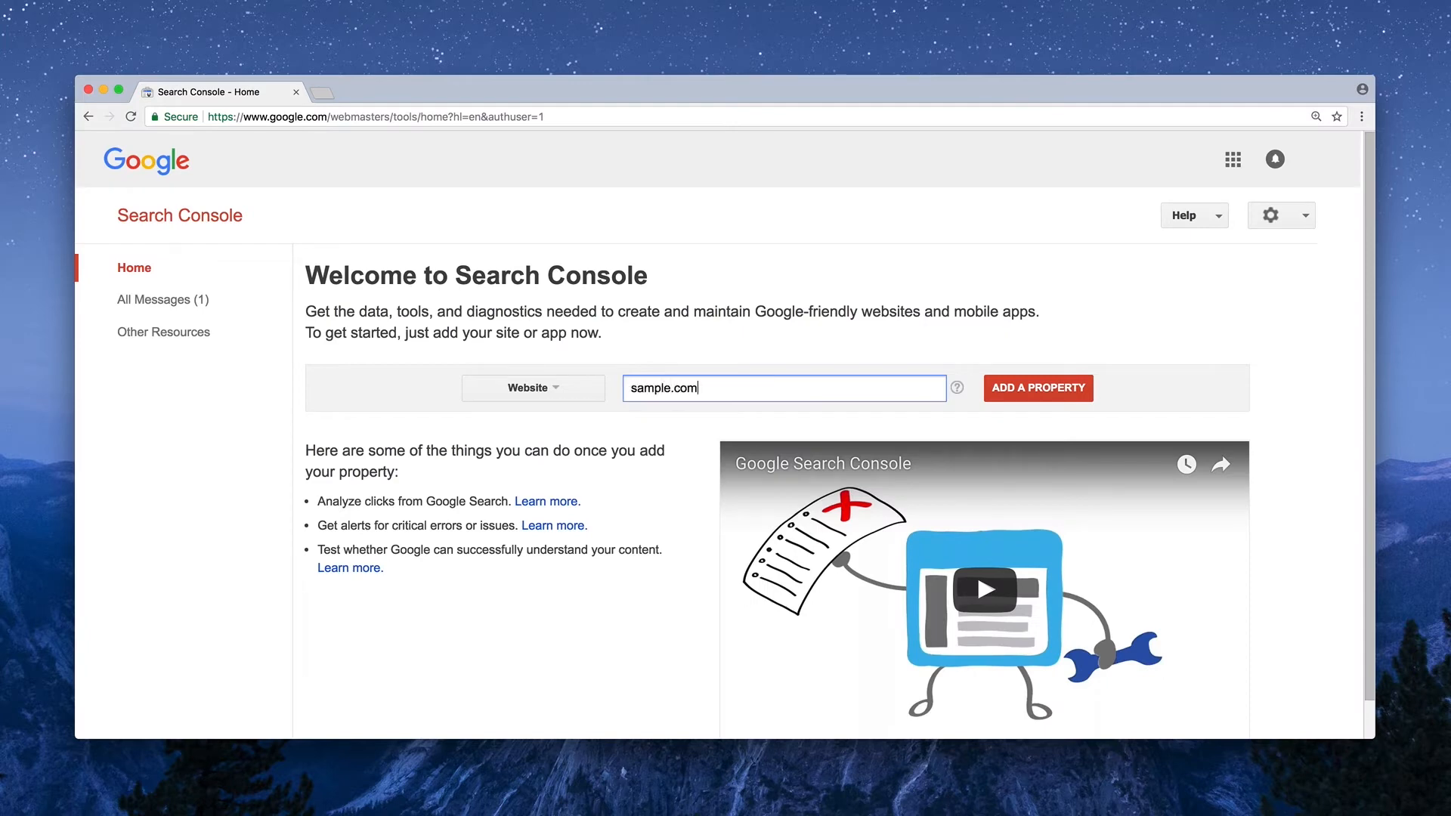
# Add sample.com as a property and show the alternate verification methods
pyautogui.click(1037, 387)
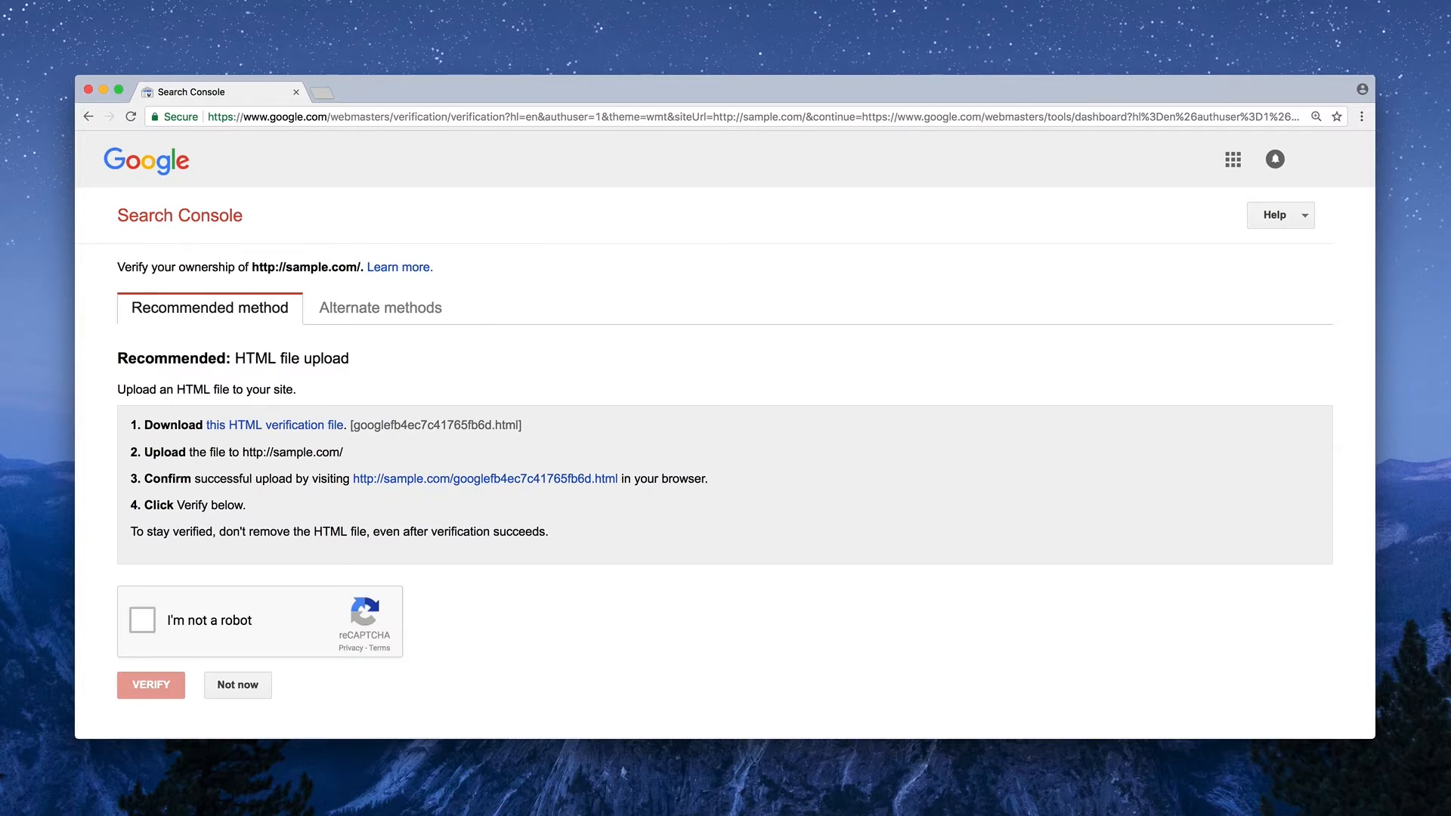
pyautogui.click(379, 307)
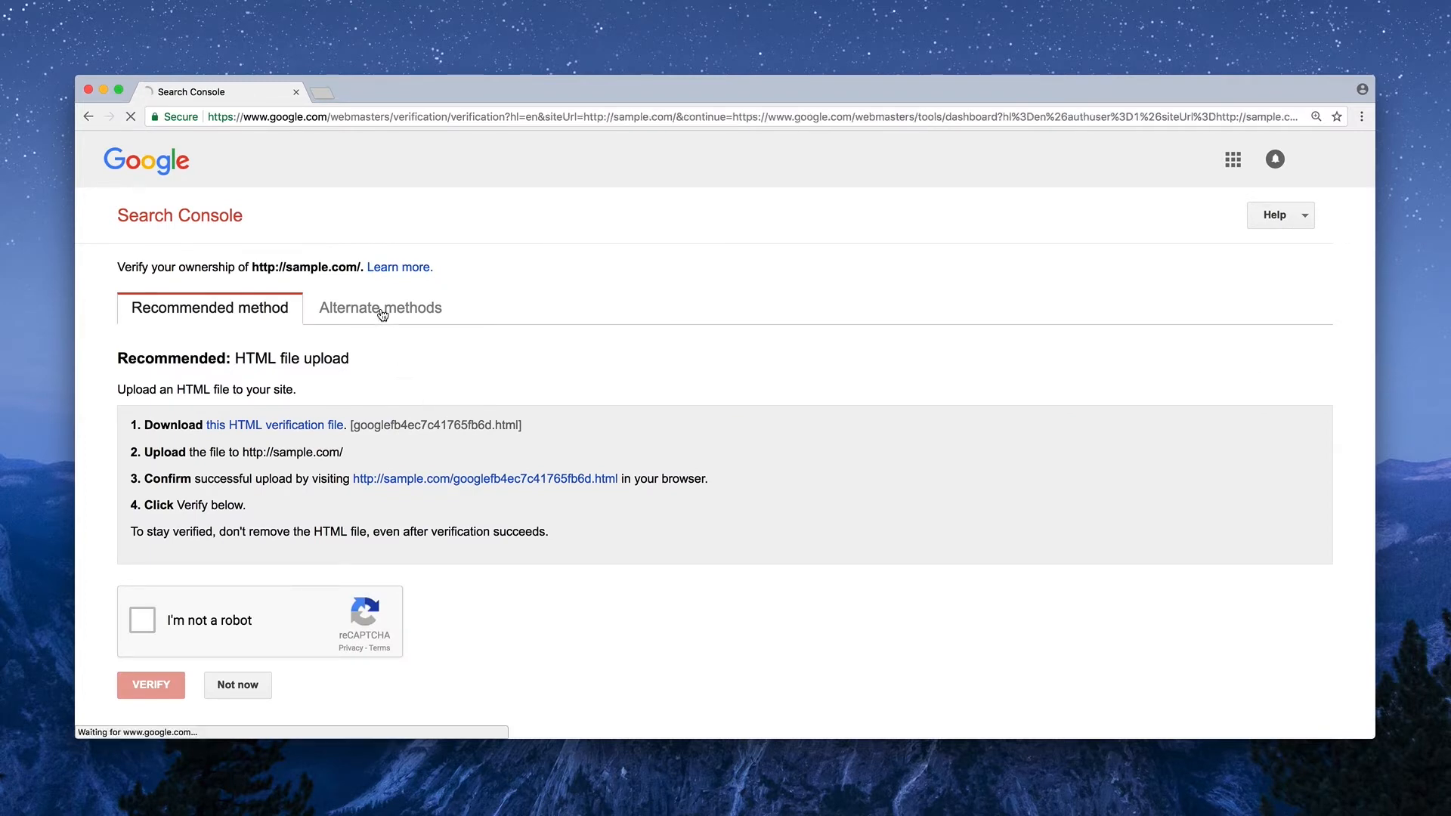
# Choose HTML tag verification, reveal the example meta tag and copy its content ID
pyautogui.click(379, 307)
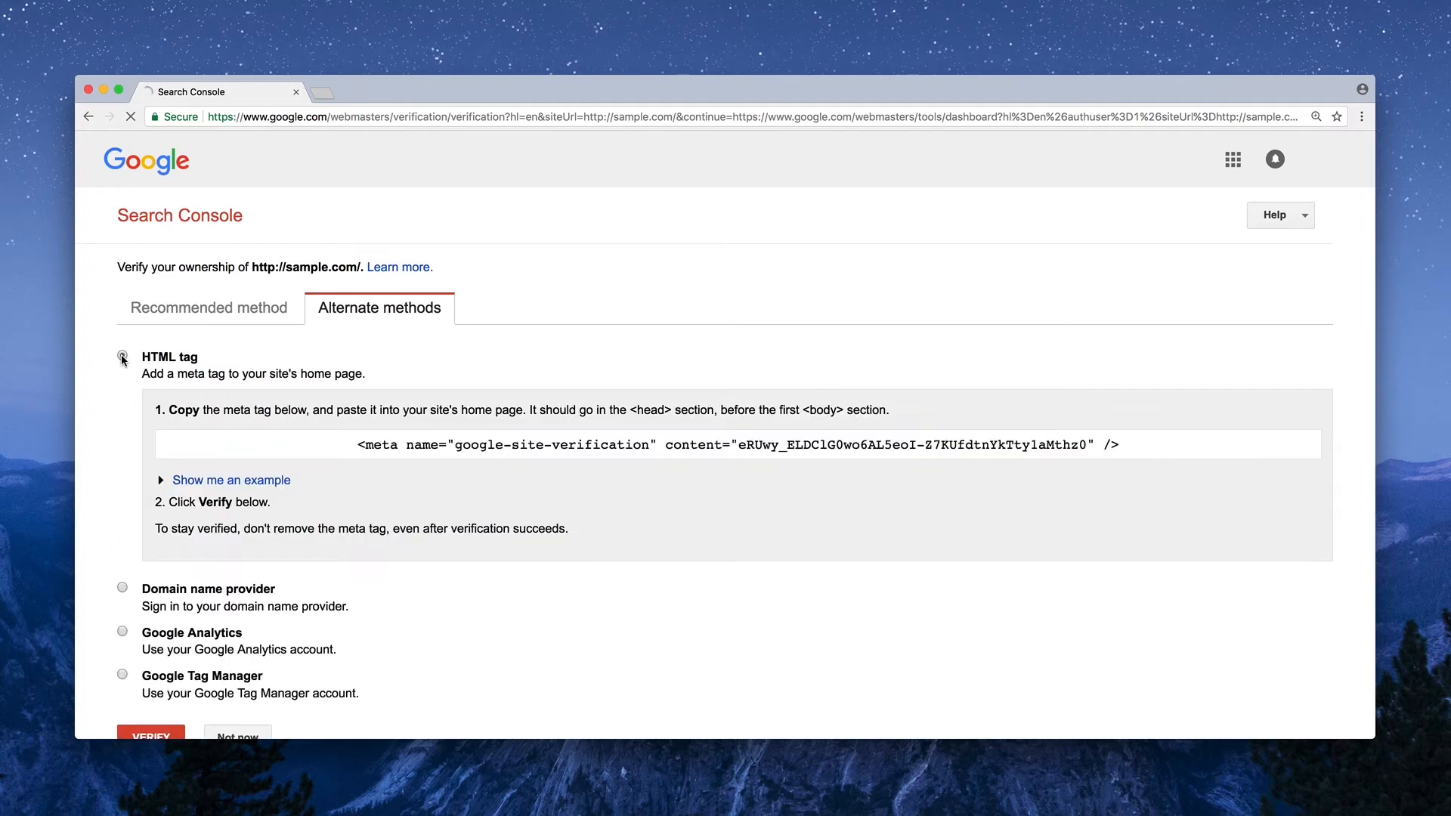
pyautogui.click(230, 479)
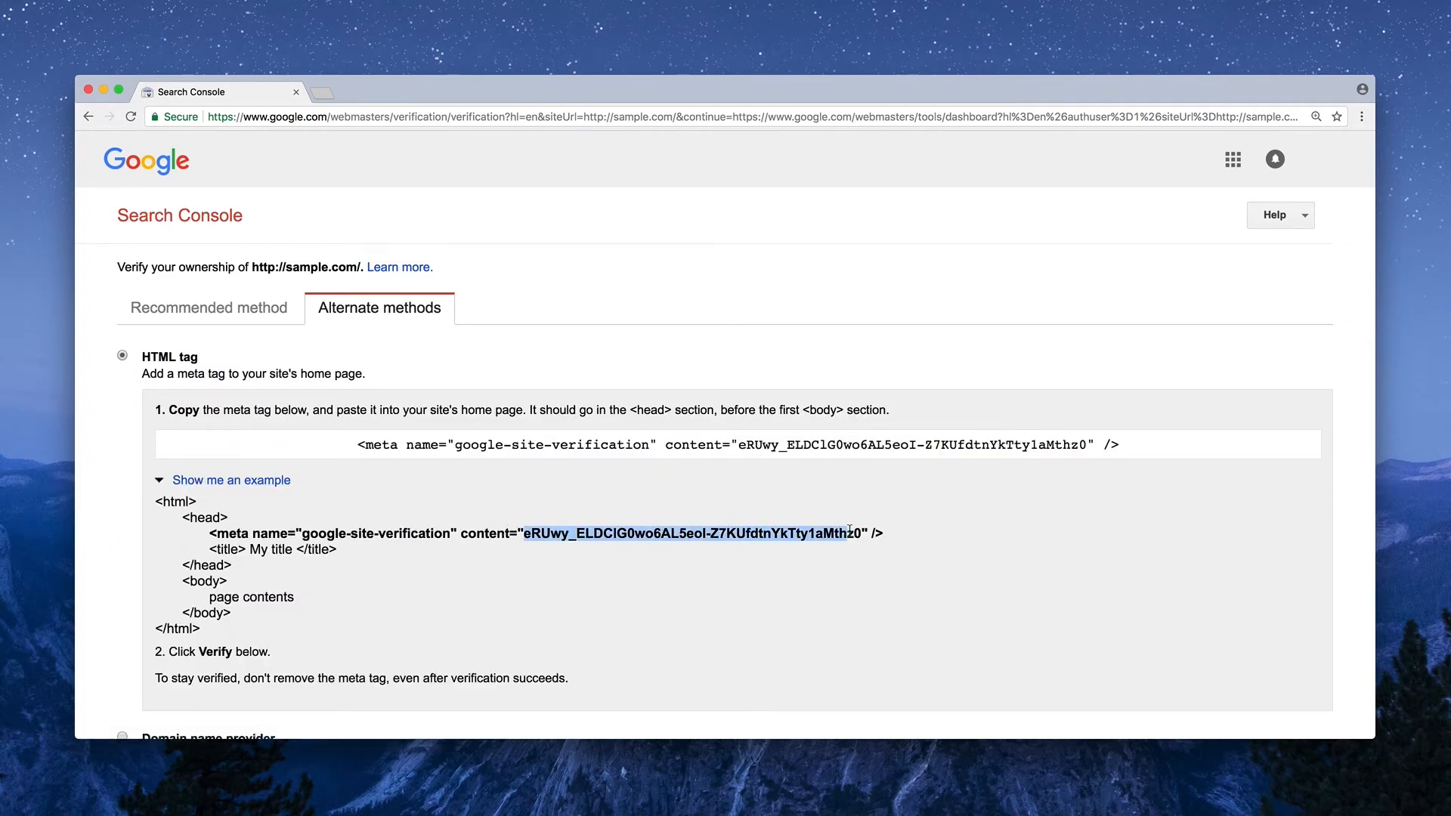
pyautogui.rightClick(844, 532)
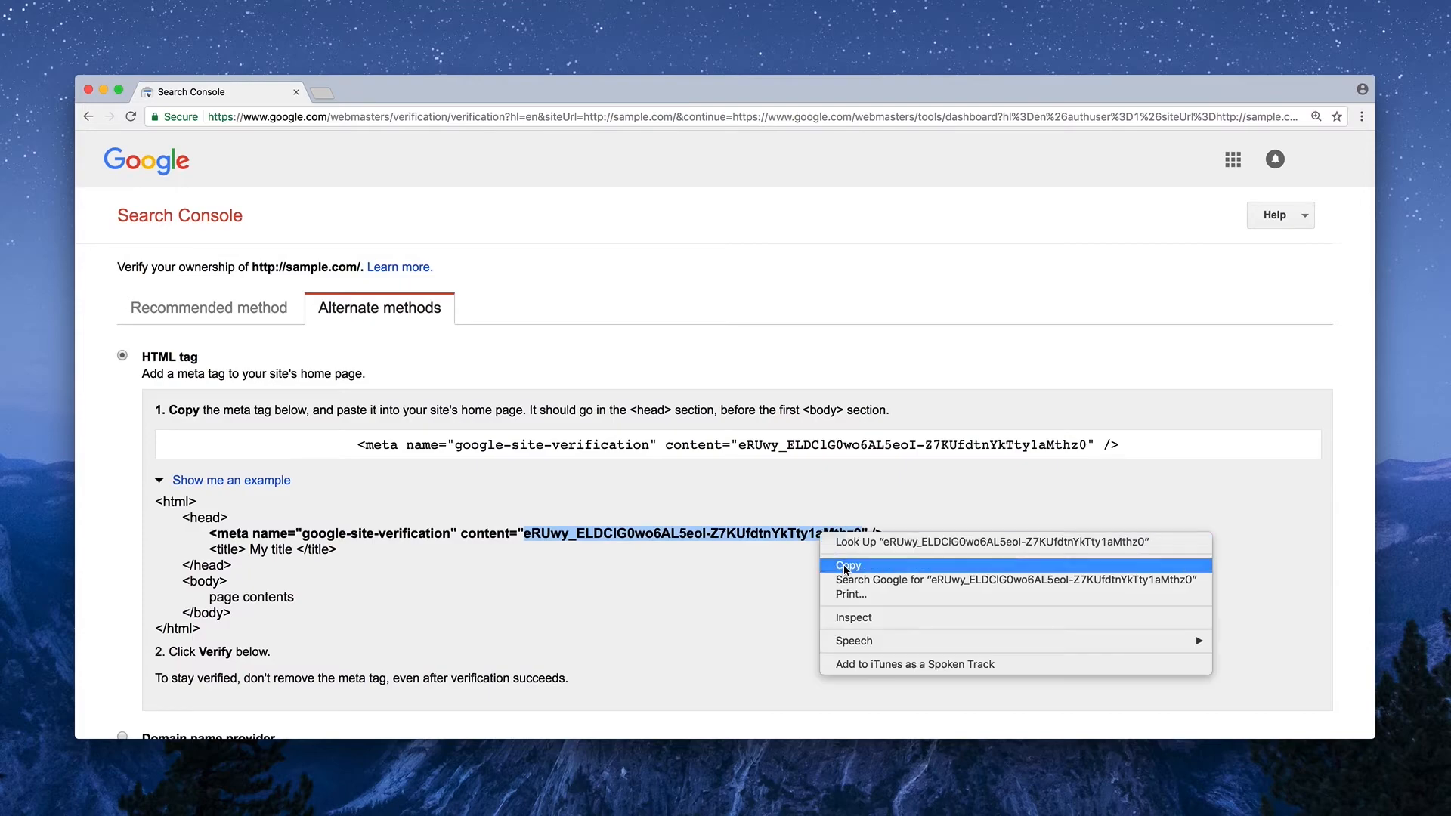
pyautogui.click(213, 92)
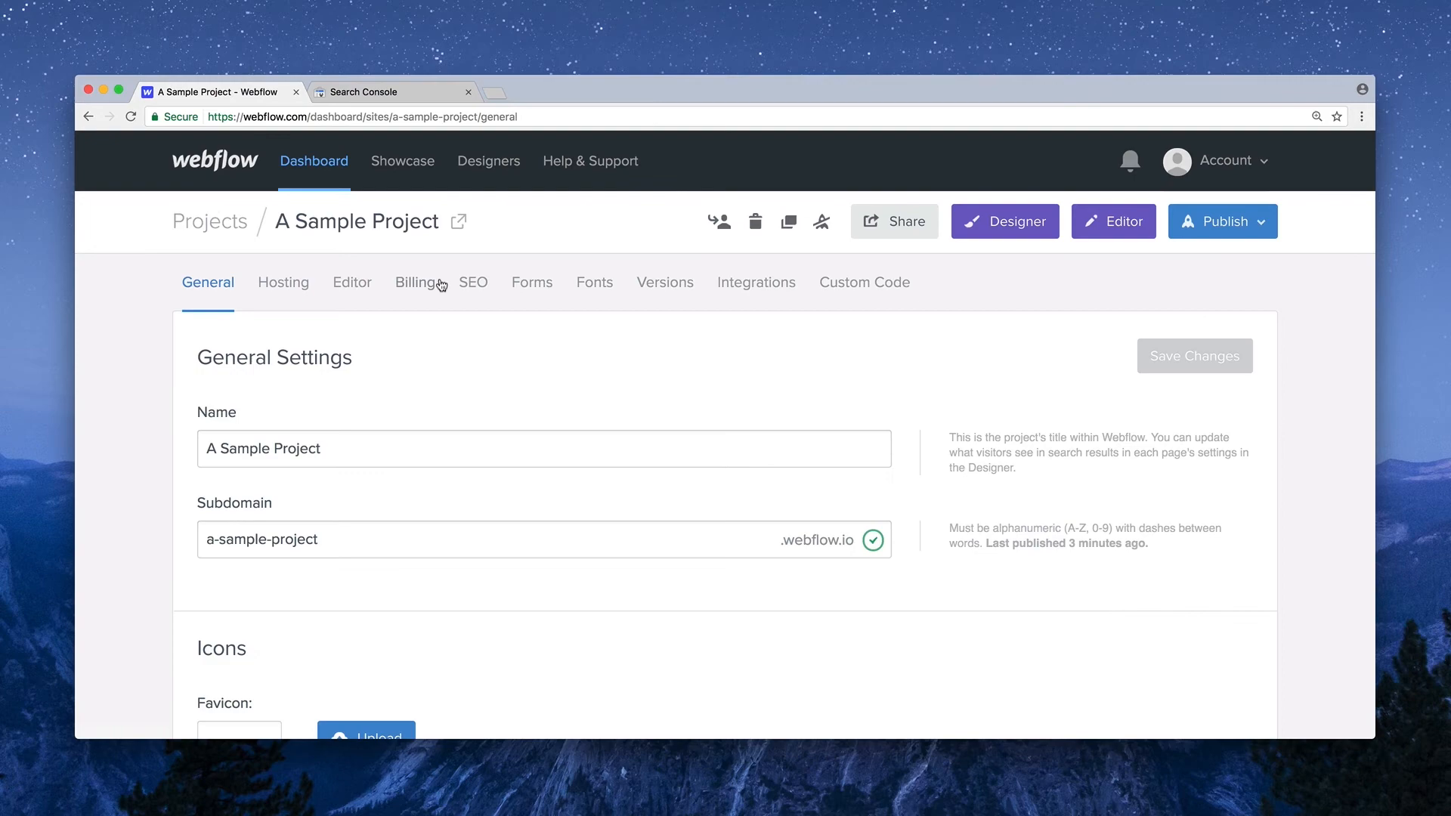
# Paste the verification ID into Webflow's Google Site Verification ID field and save
pyautogui.click(473, 283)
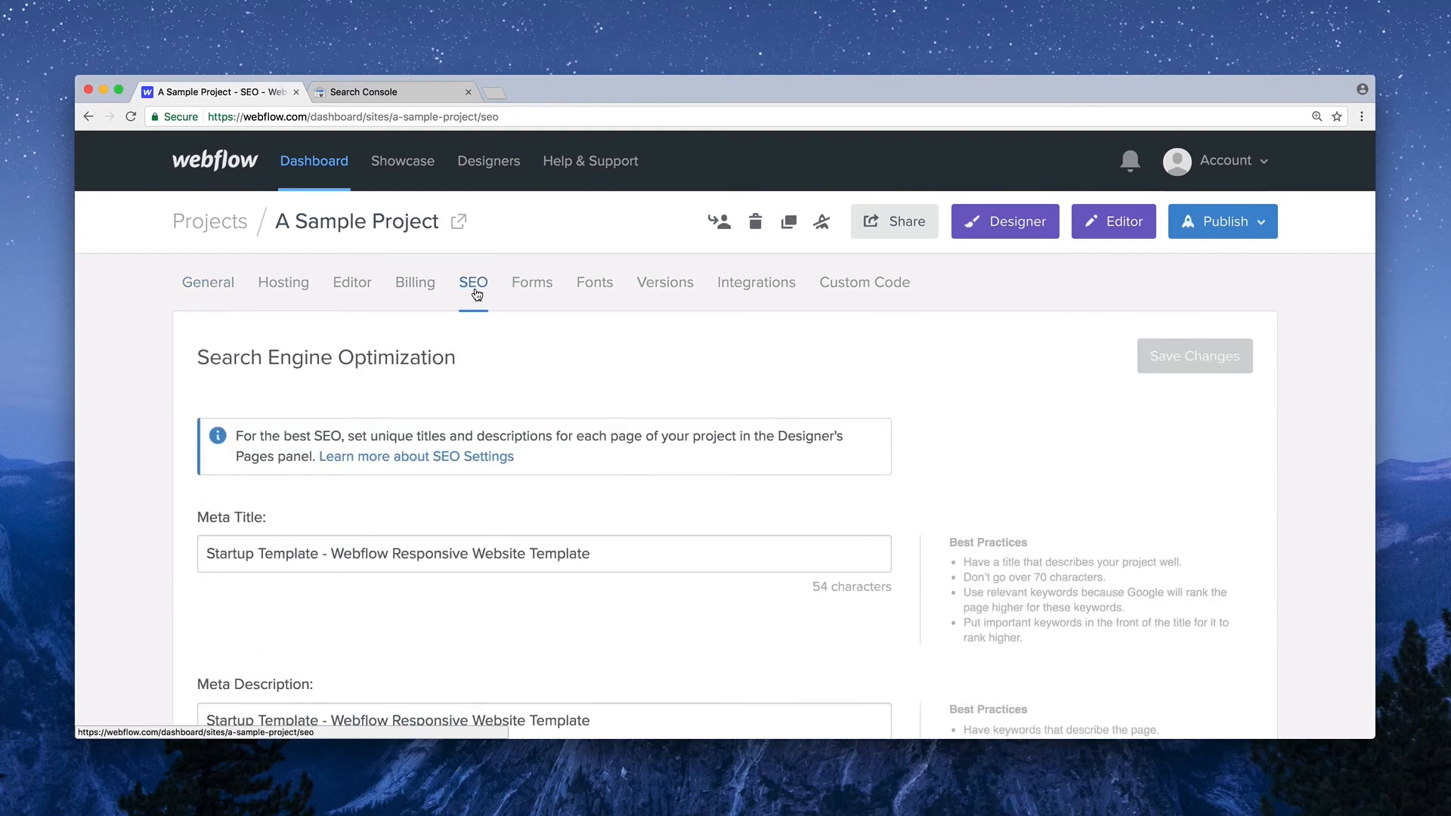
pyautogui.scroll(-3)
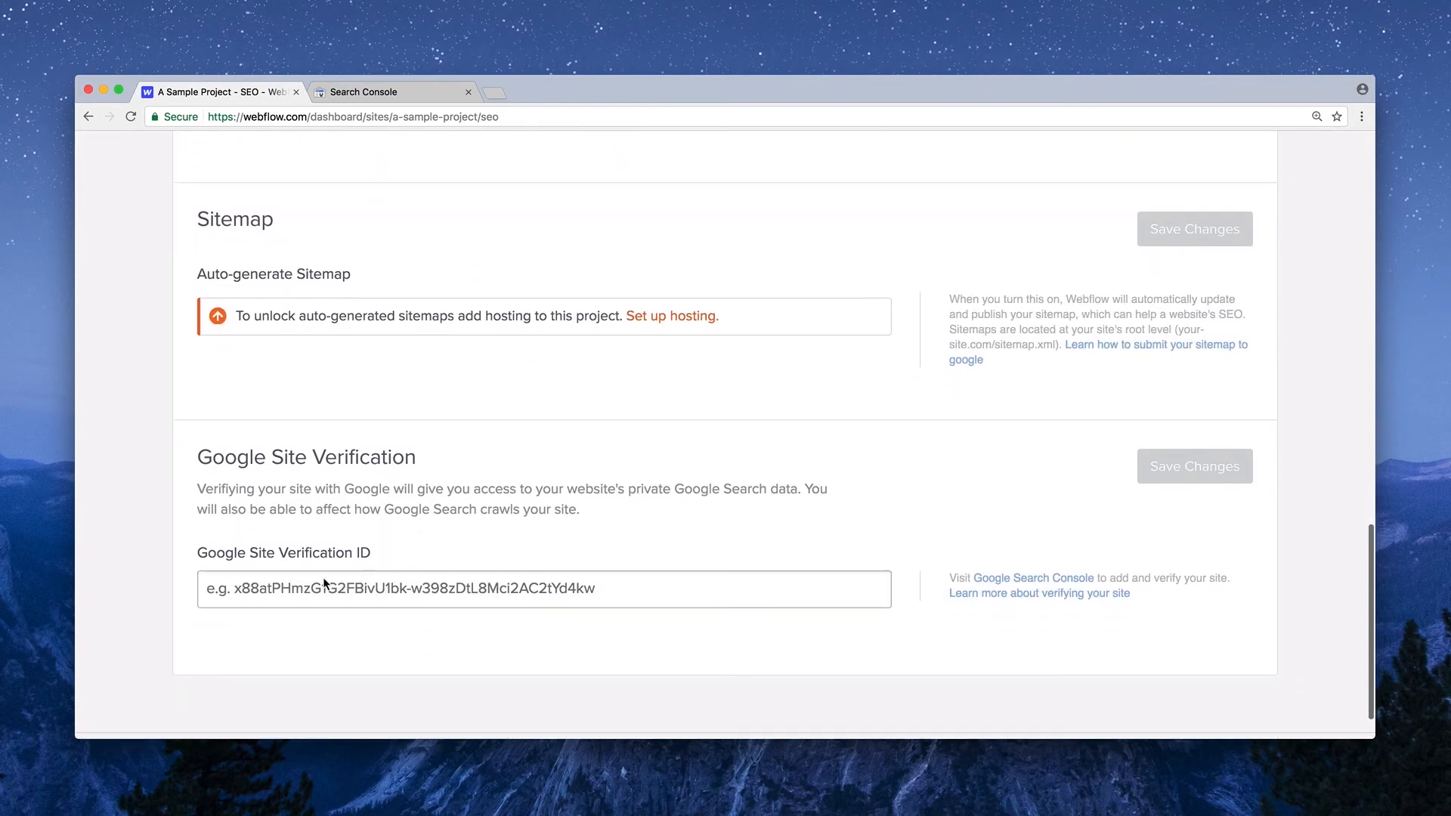
pyautogui.rightClick(324, 589)
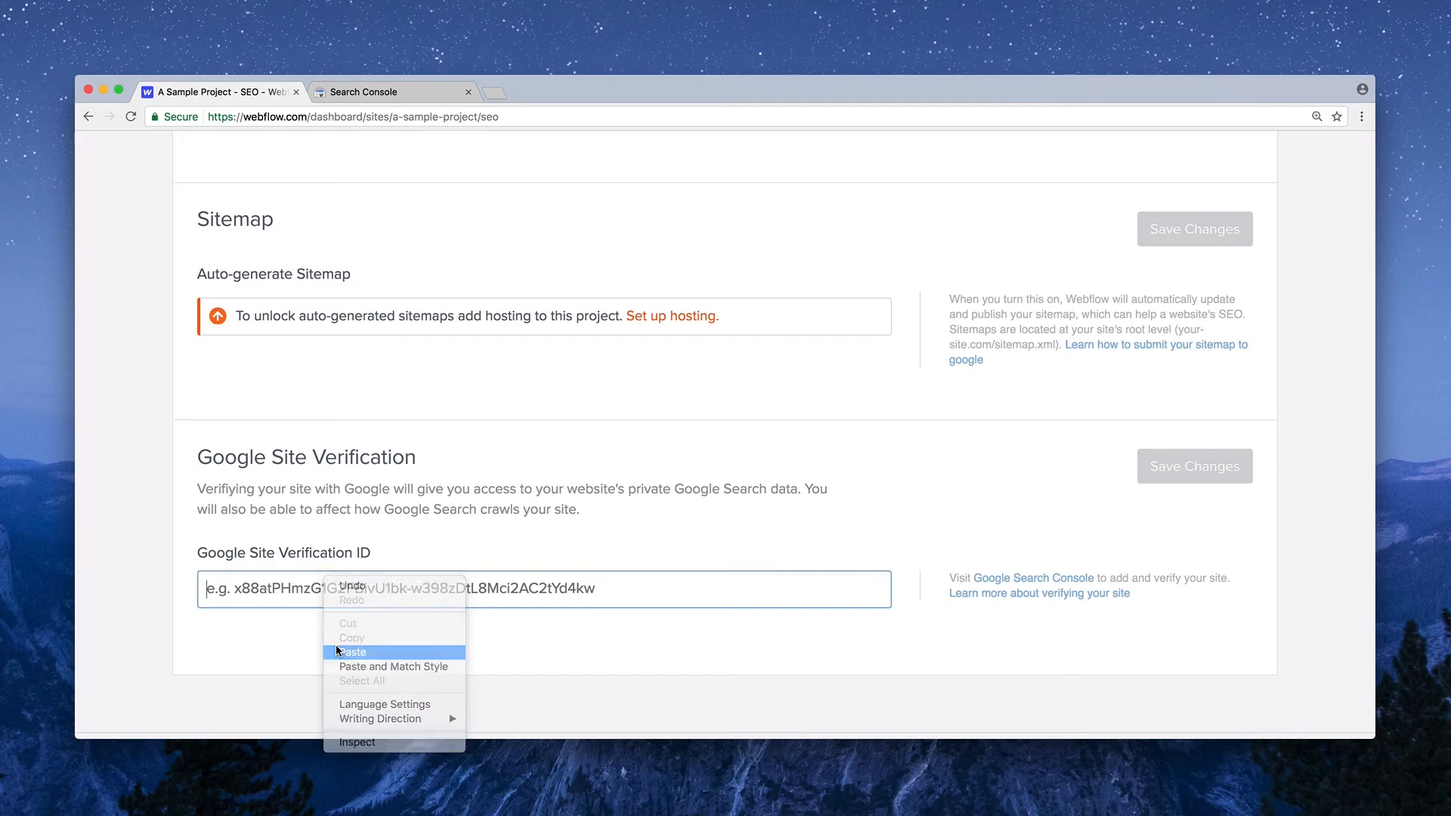
pyautogui.click(352, 651)
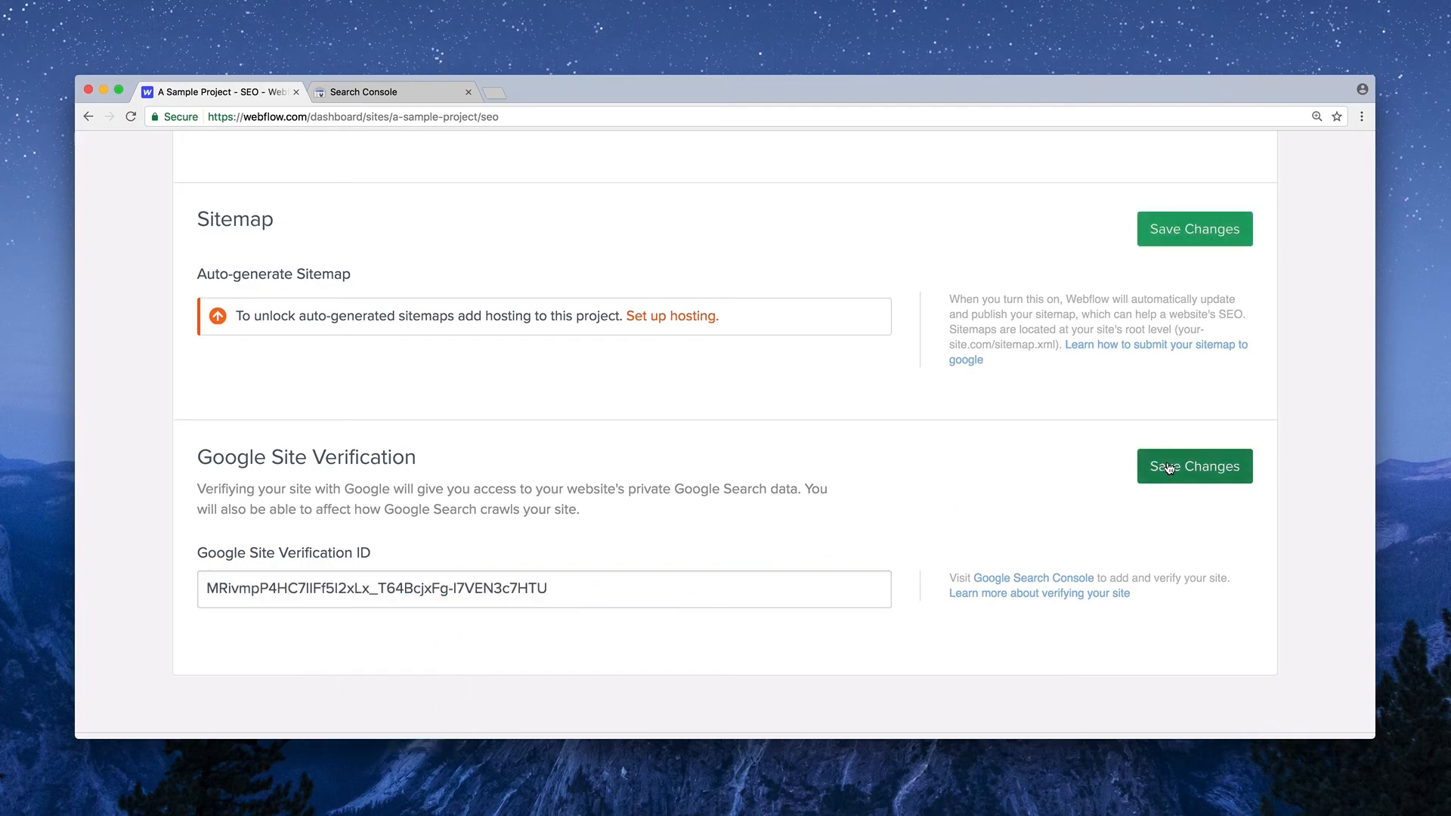
pyautogui.click(1214, 221)
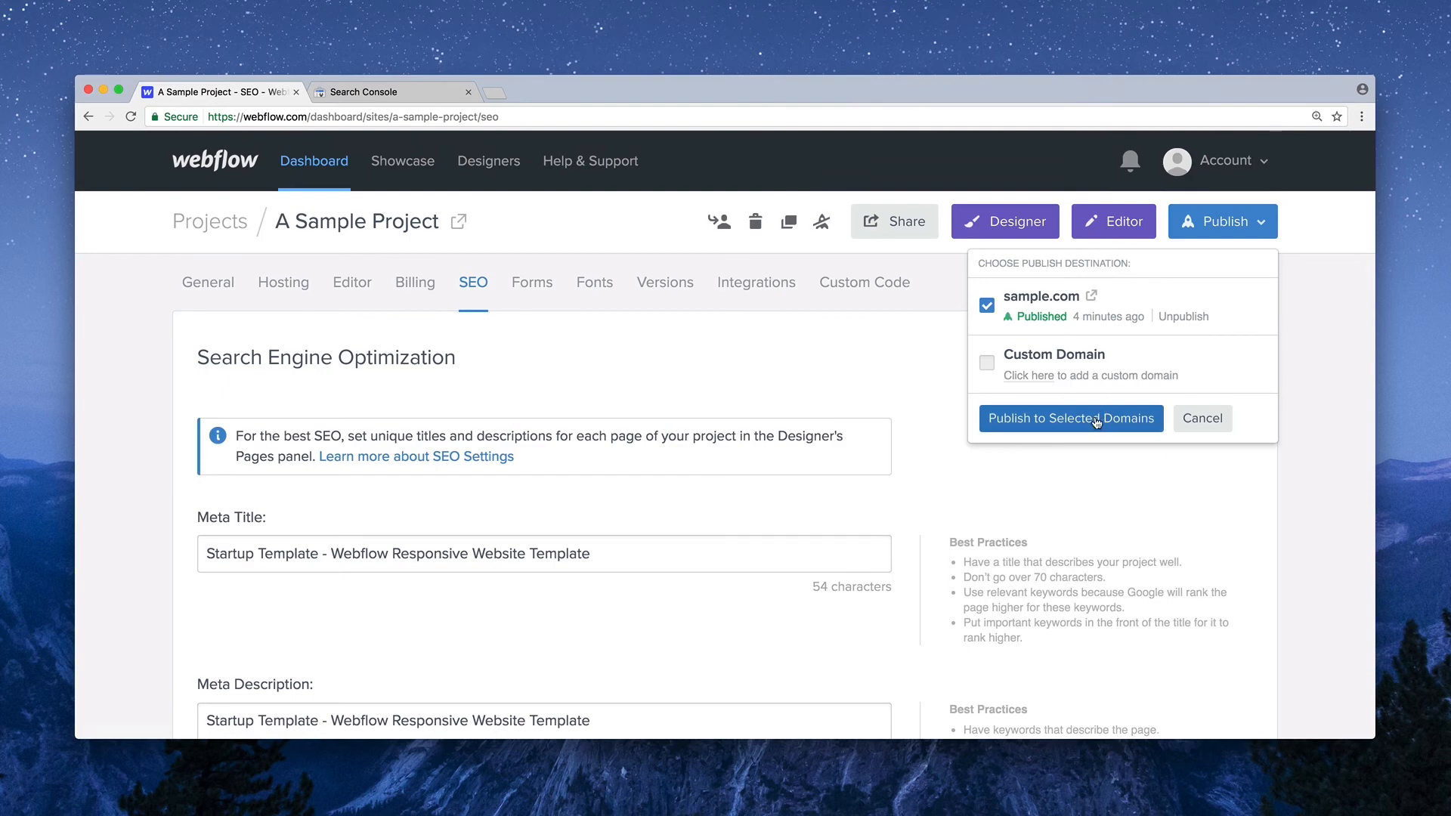
# Publish the site to sample.com and verify ownership back in Search Console
pyautogui.click(1070, 417)
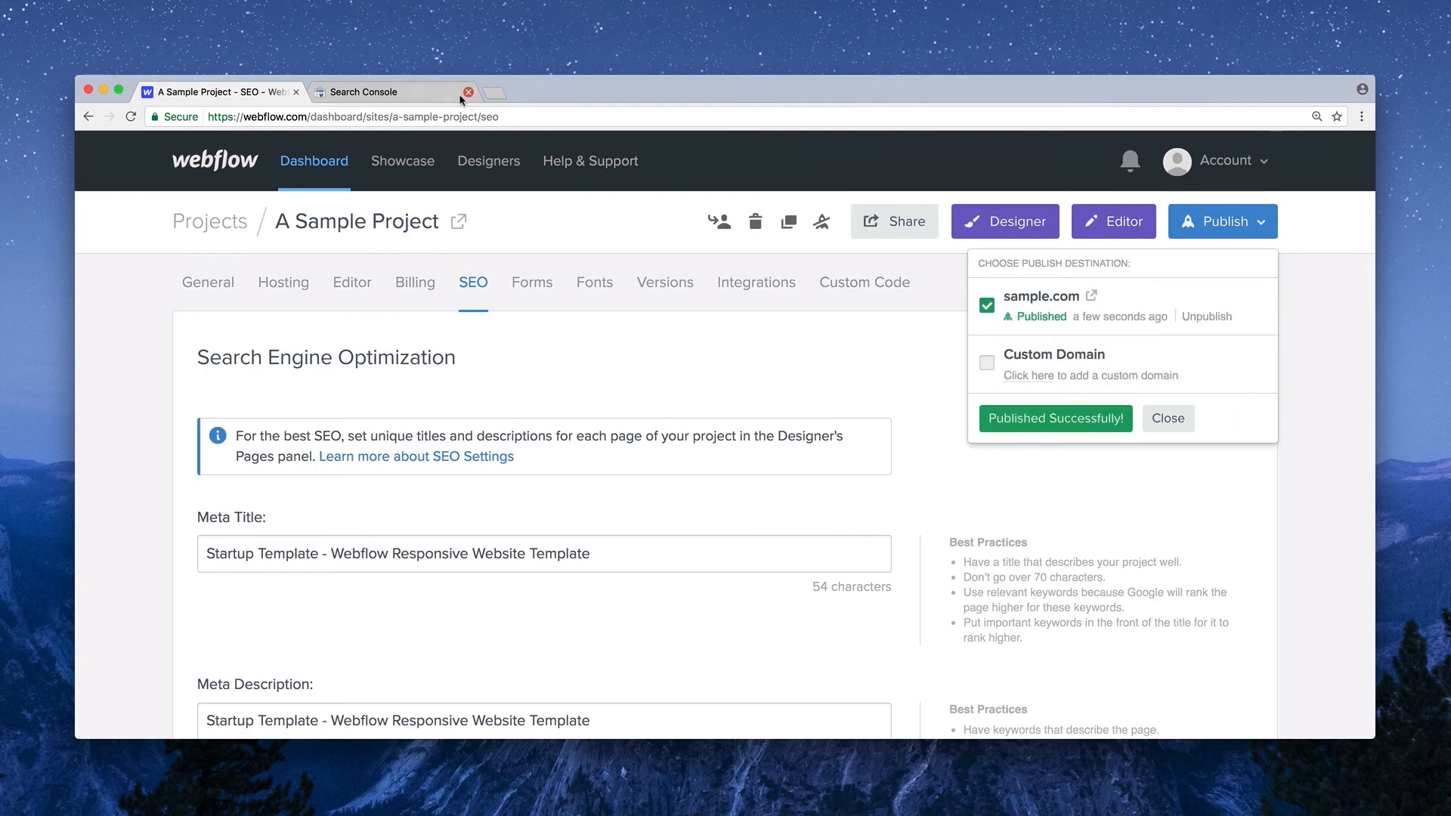
pyautogui.click(389, 92)
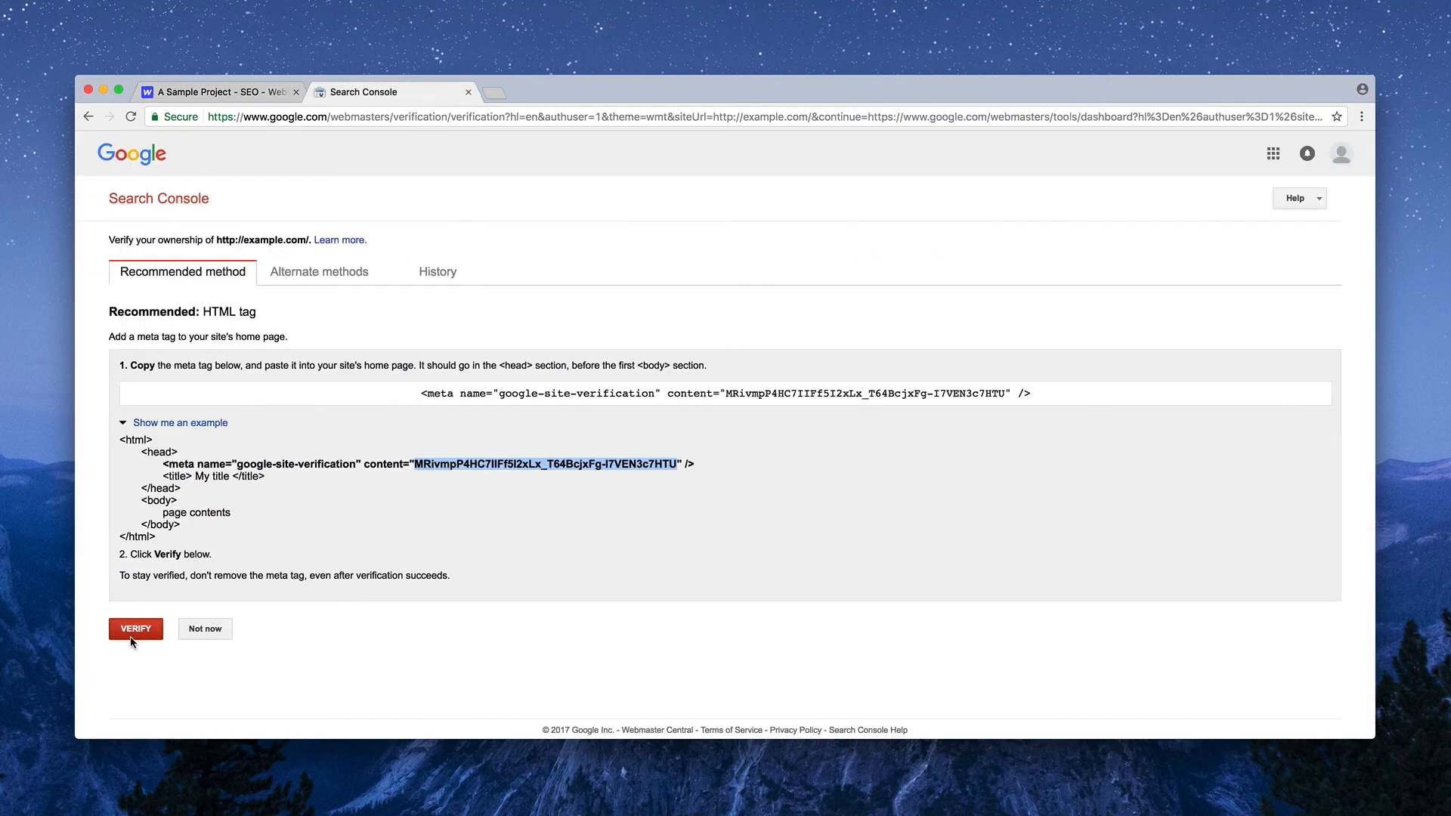
pyautogui.click(135, 629)
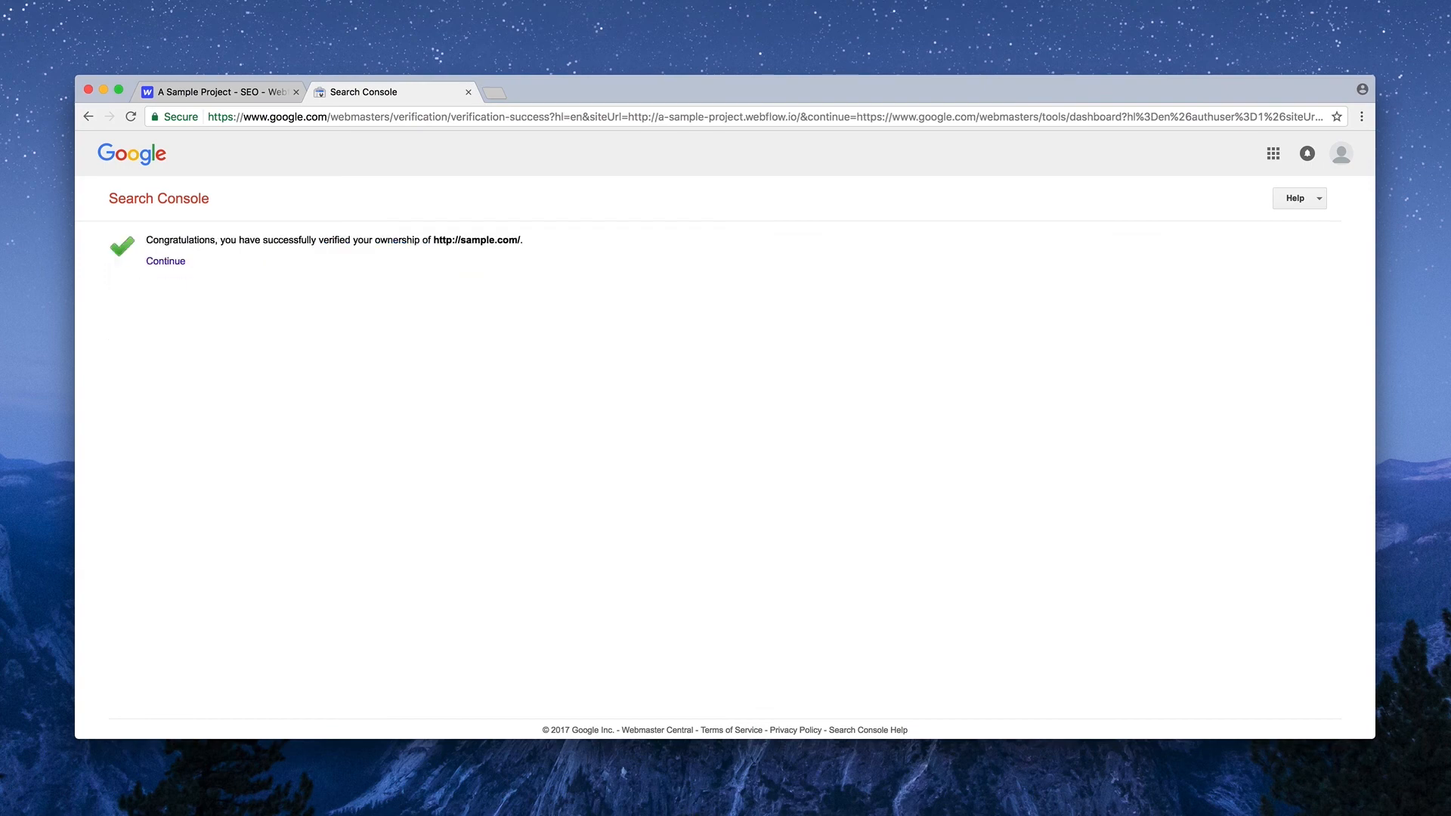